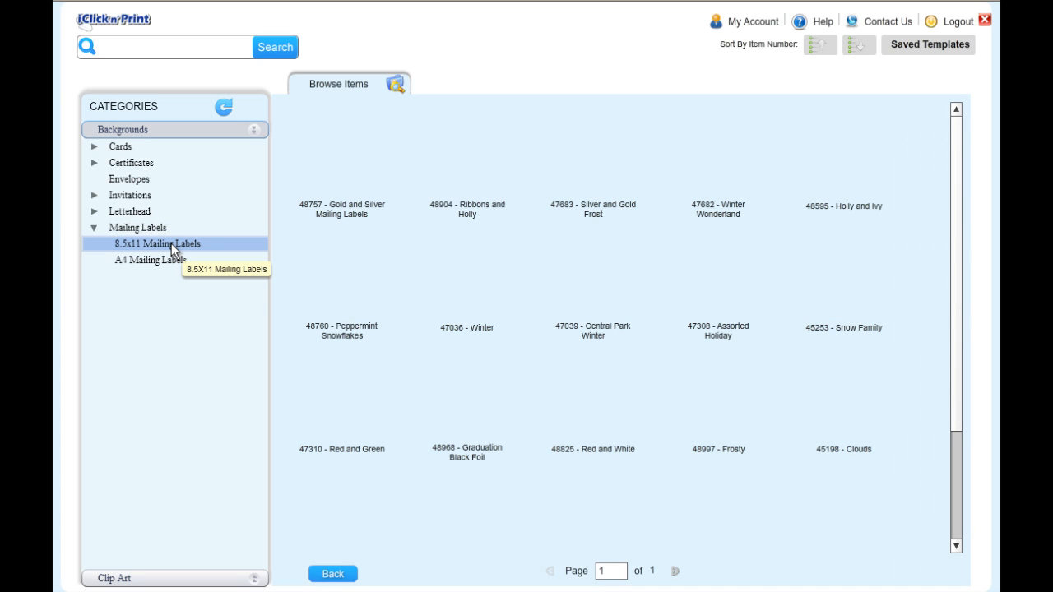
Open a blue snowflake-bordered design from the 8.5x11 Mailing Labels category.
click(158, 243)
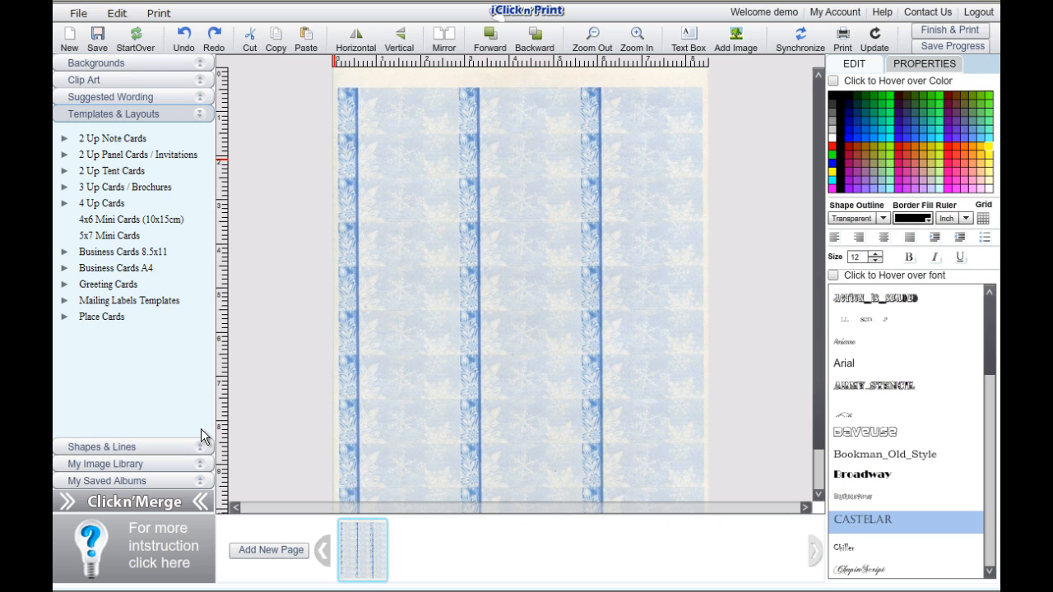
Apply the 47682 - Winter Wonderland generic 8.5x11 label template.
click(129, 300)
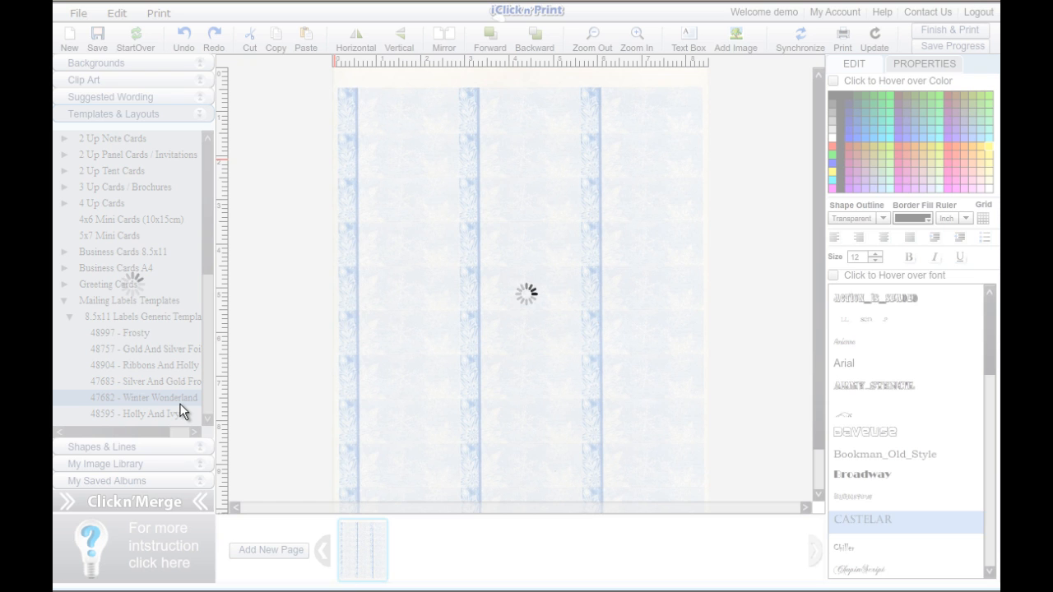
click(144, 397)
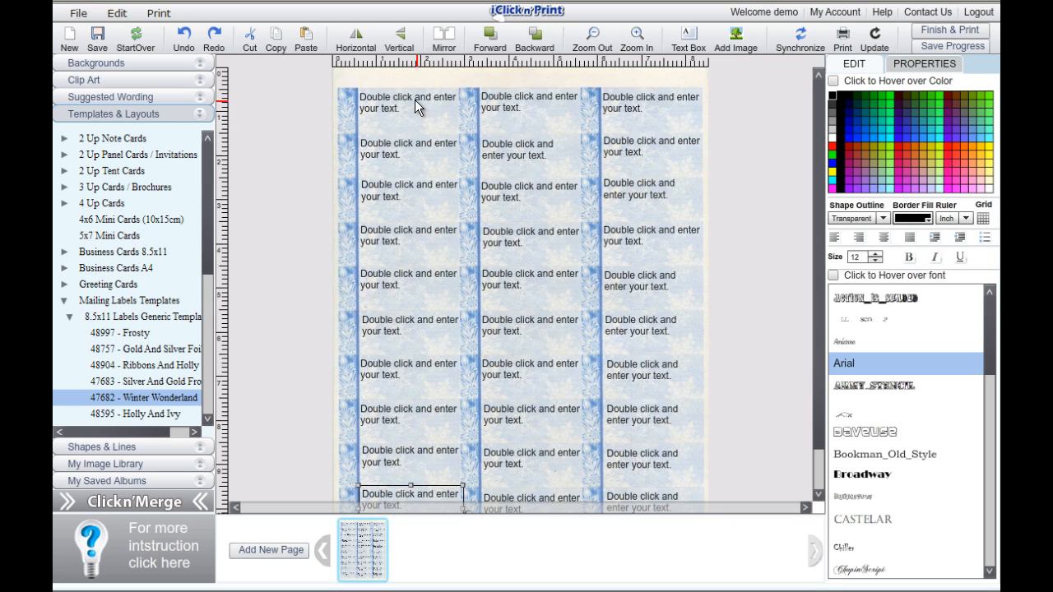
Type 'label' in the first label's text box and set its font to Bookman_Old_Style.
click(407, 103)
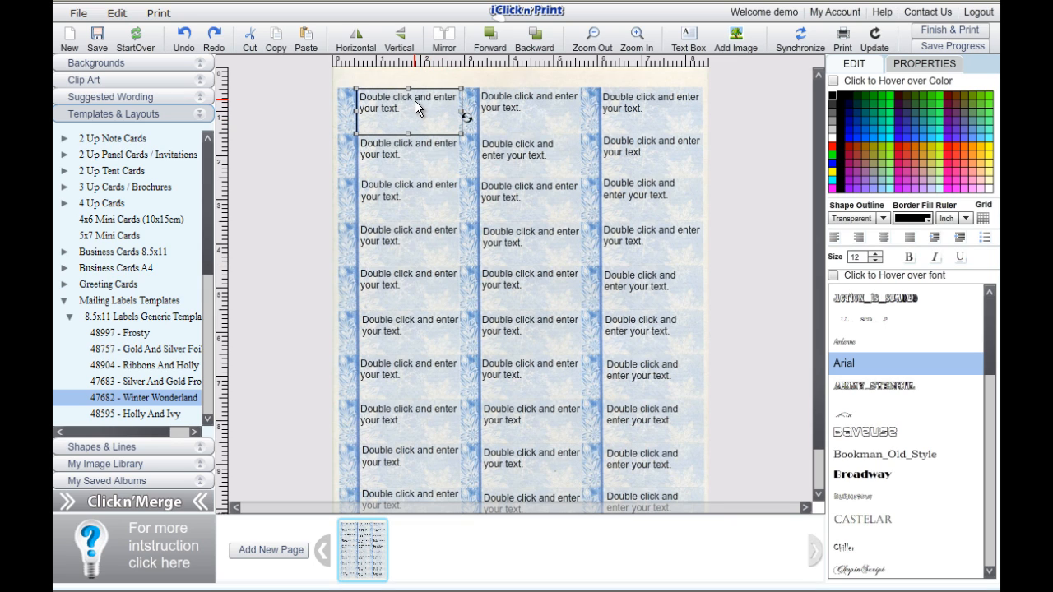
double_click(407, 103)
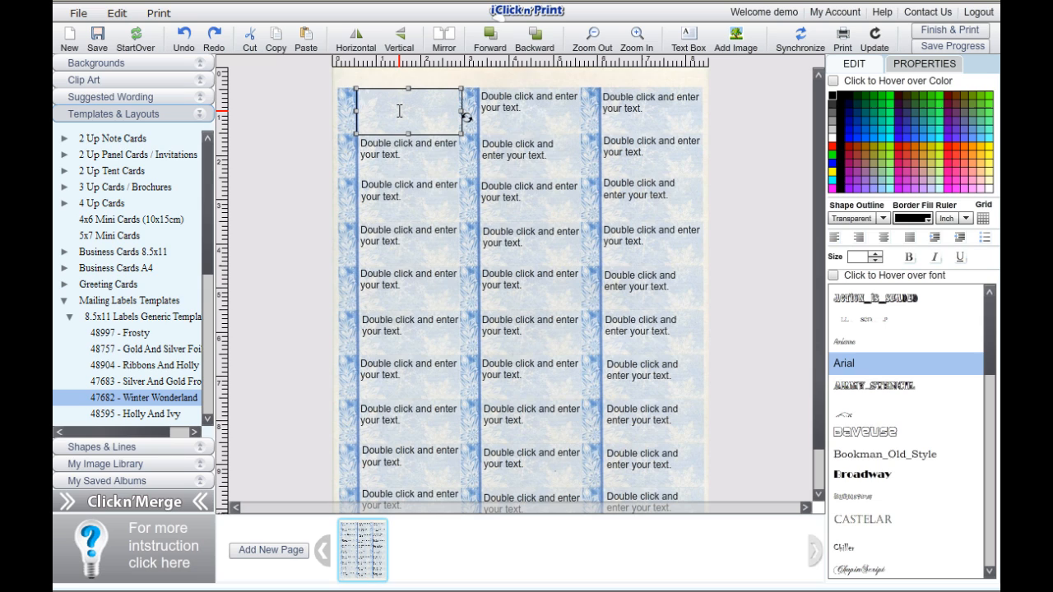
text(label)
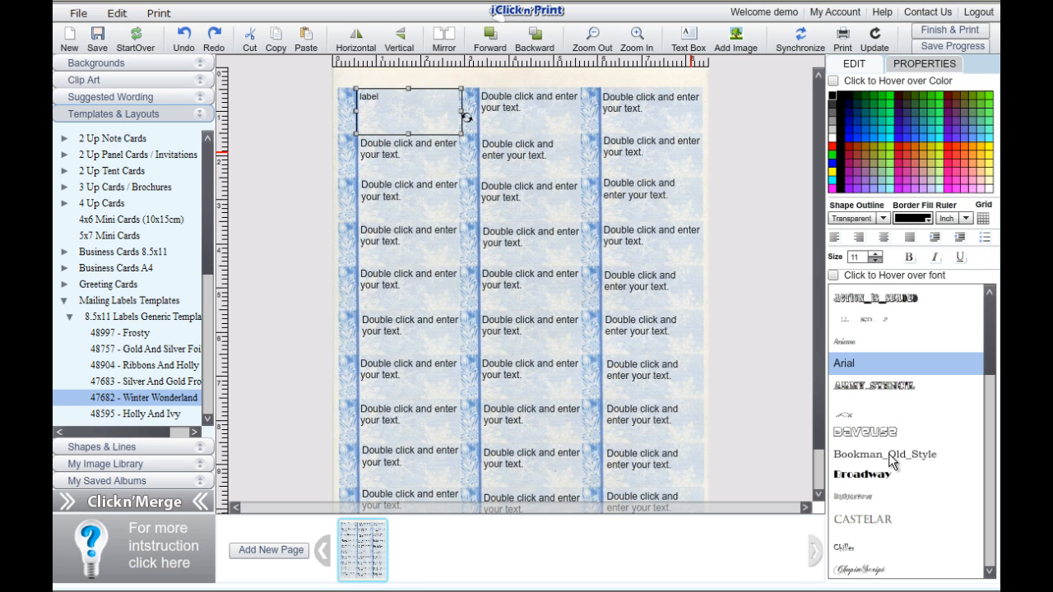
click(884, 454)
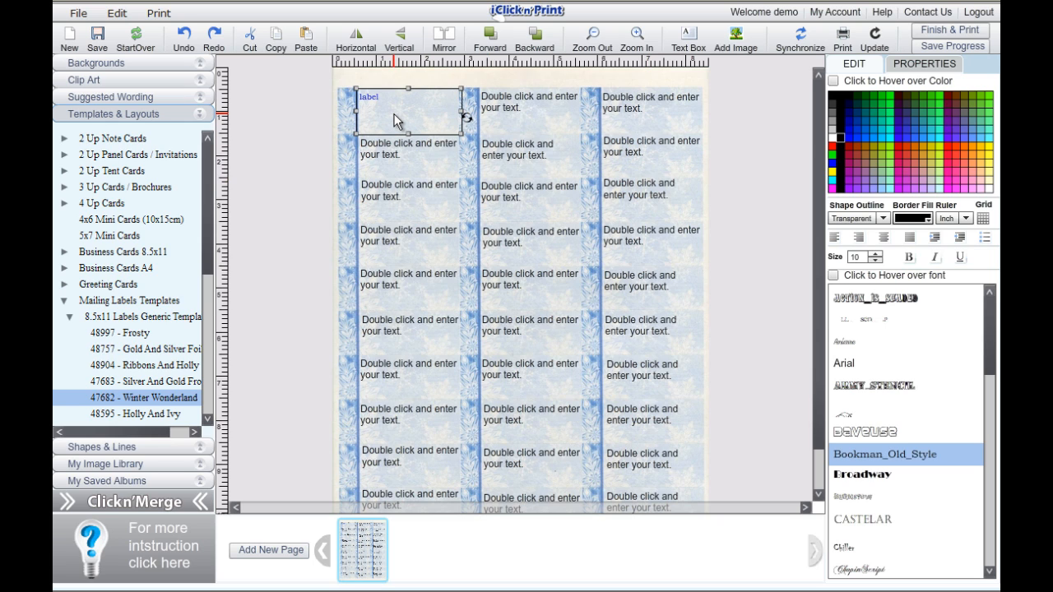
mouse_move(724, 273)
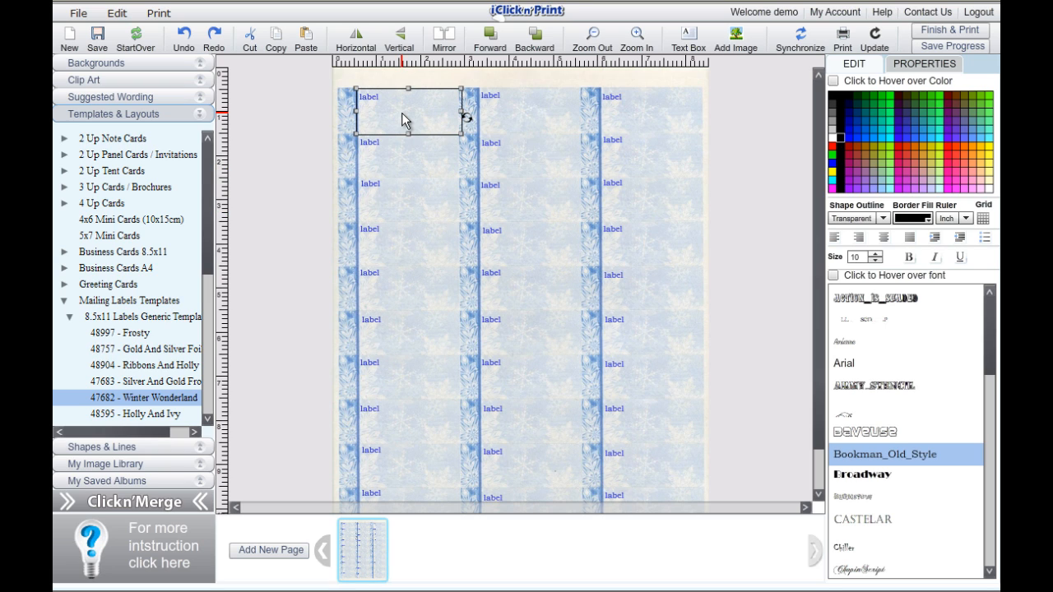
mouse_move(457, 204)
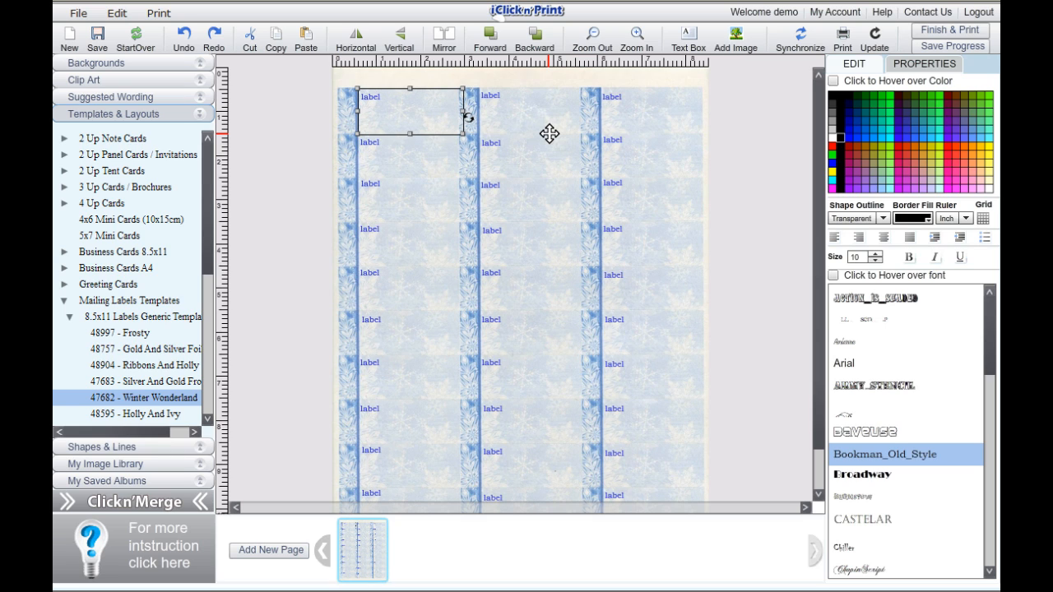
mouse_move(491, 149)
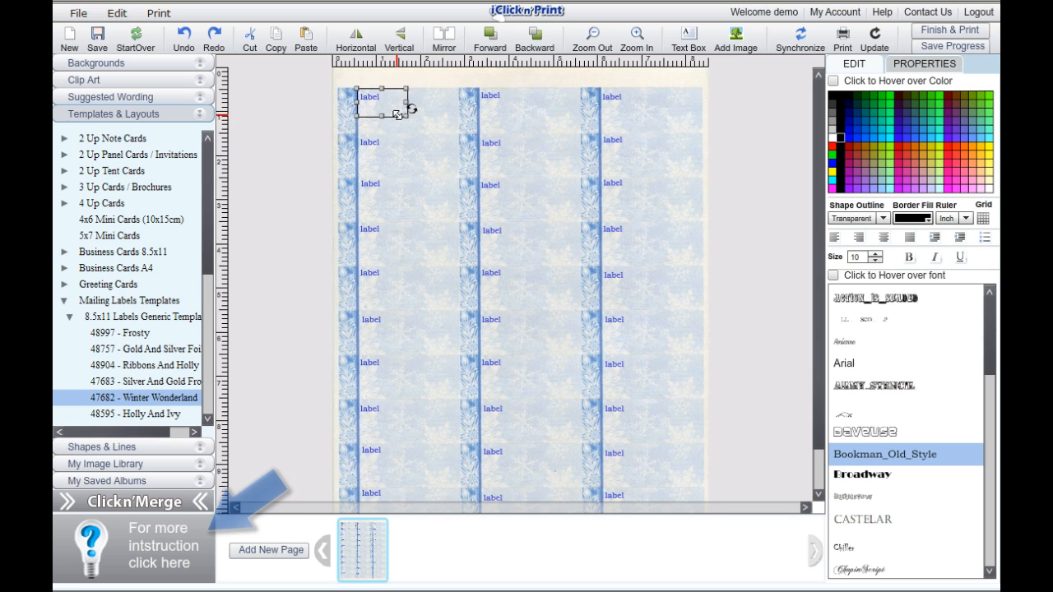
Shrink the first label's text box inward to fit snugly around its text.
drag(398, 115, 460, 130)
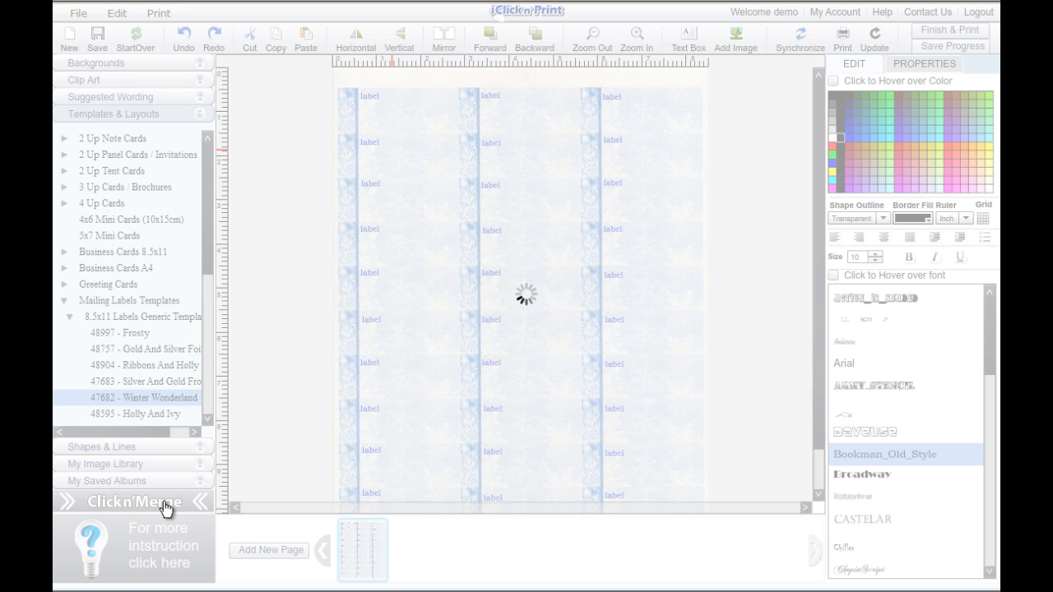
mouse_move(312, 386)
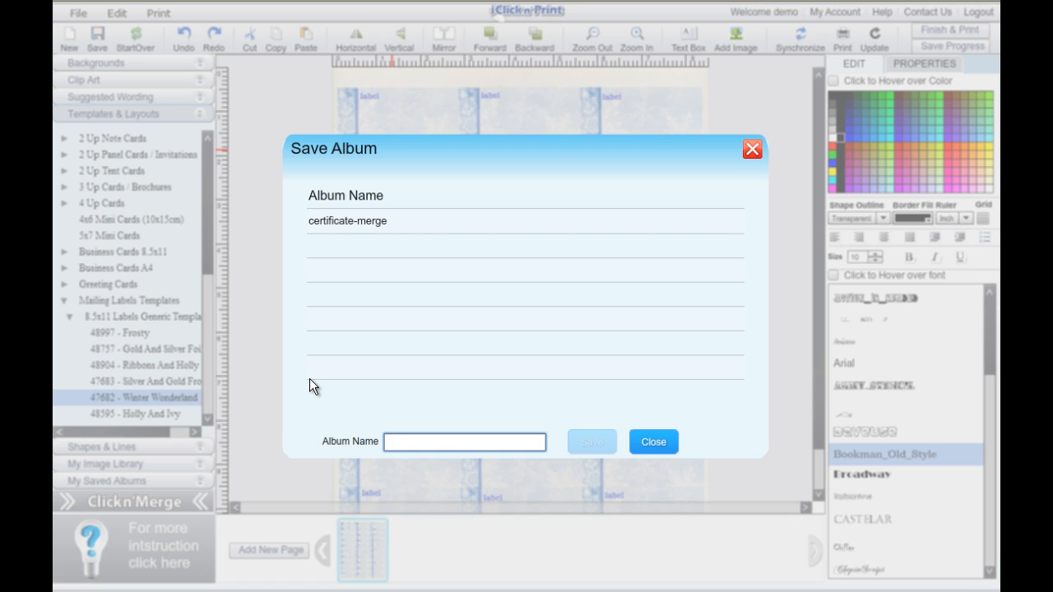
Save the design as album 'mailing label-merge' and dismiss the confirmation.
text(mailing label-merge)
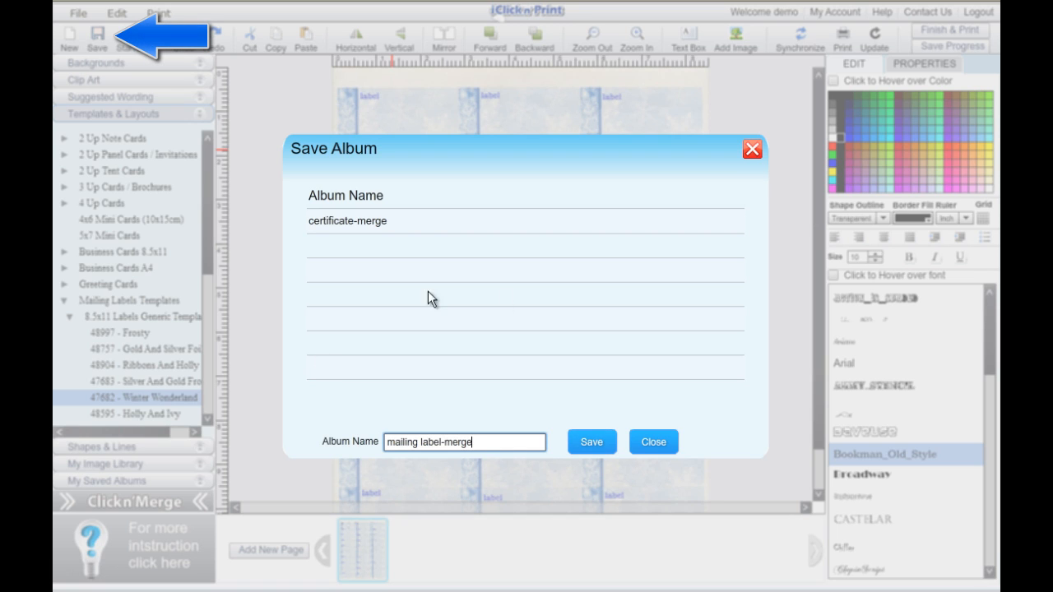
click(590, 442)
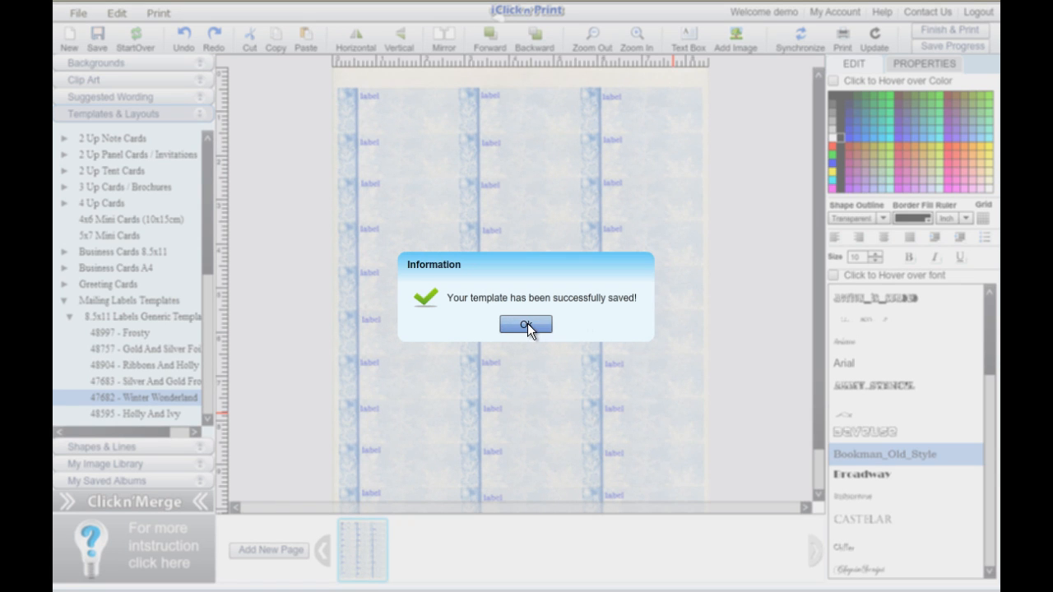
click(525, 324)
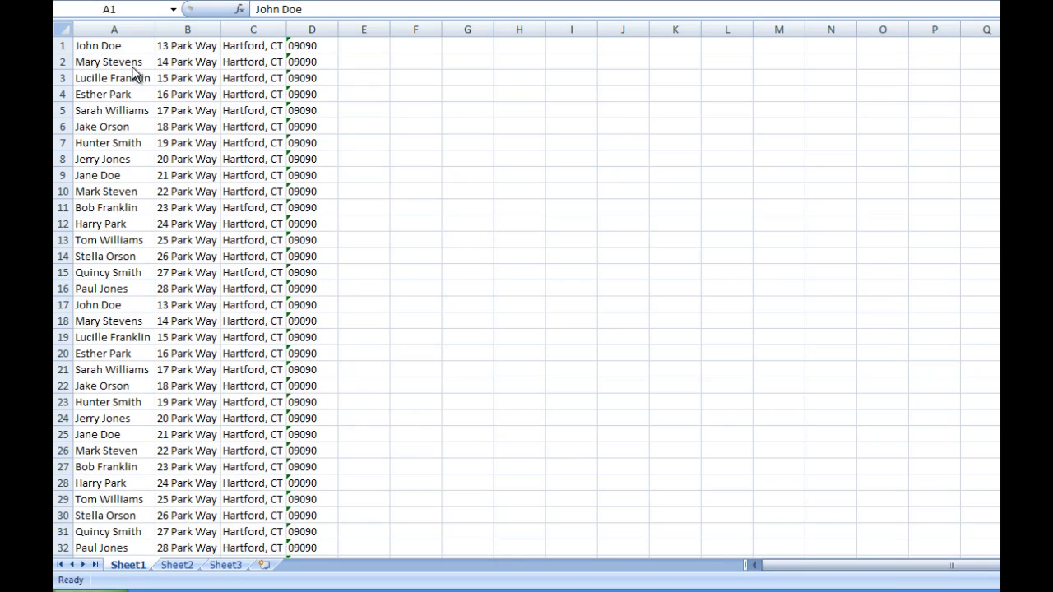
Review the Excel names, streets and ZIP codes, then return to the label designer.
click(186, 45)
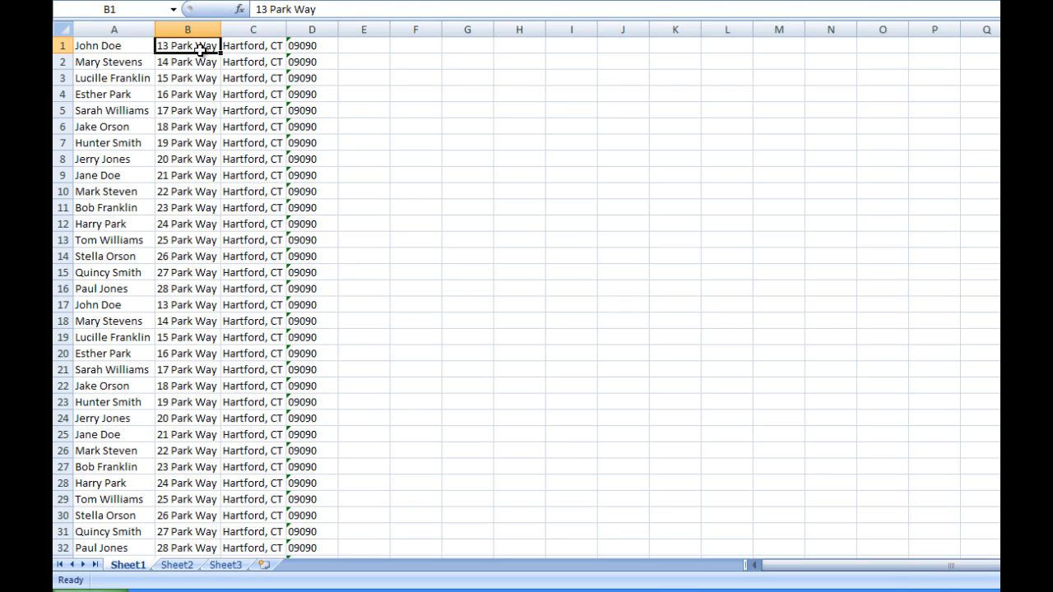
click(311, 45)
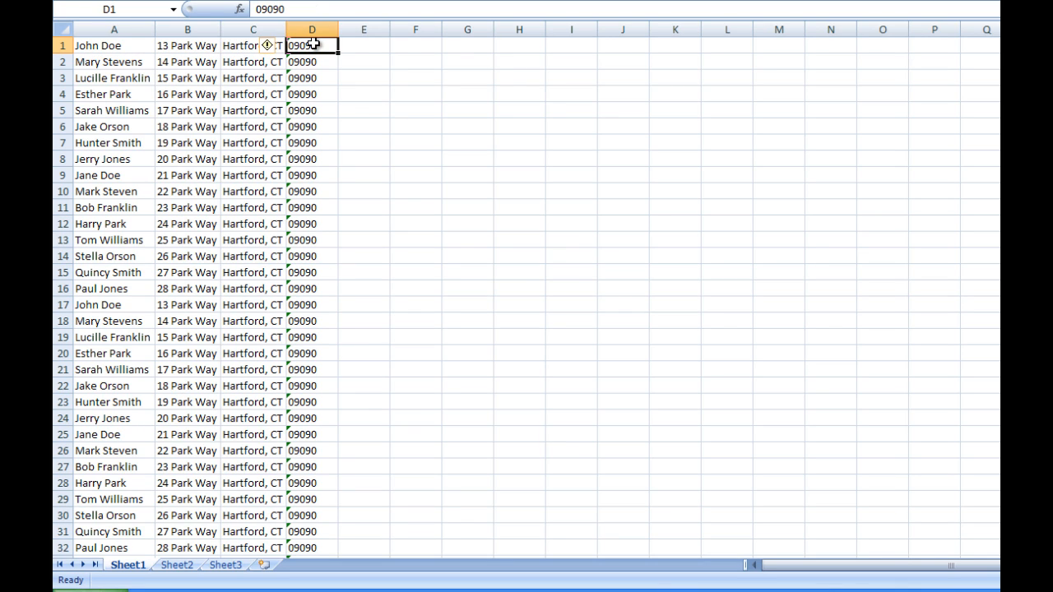
click(98, 46)
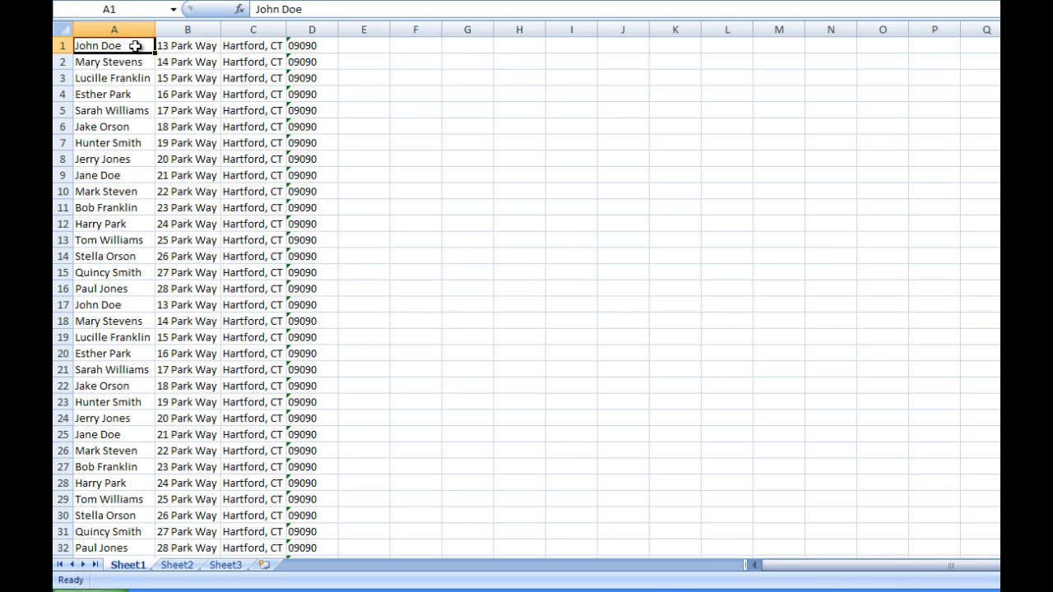
scroll(down, 3)
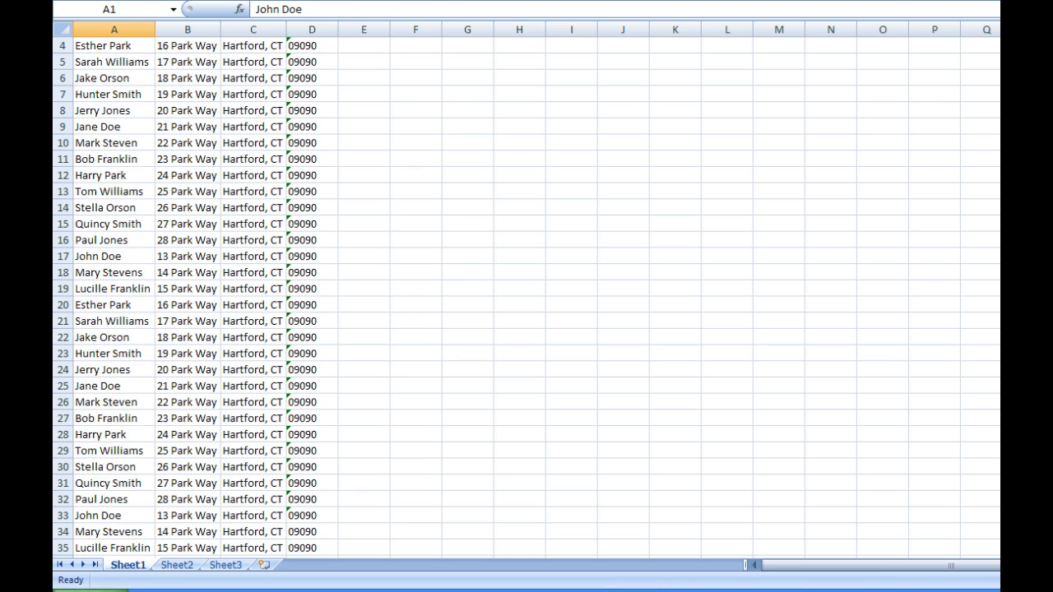
scroll(down, 3)
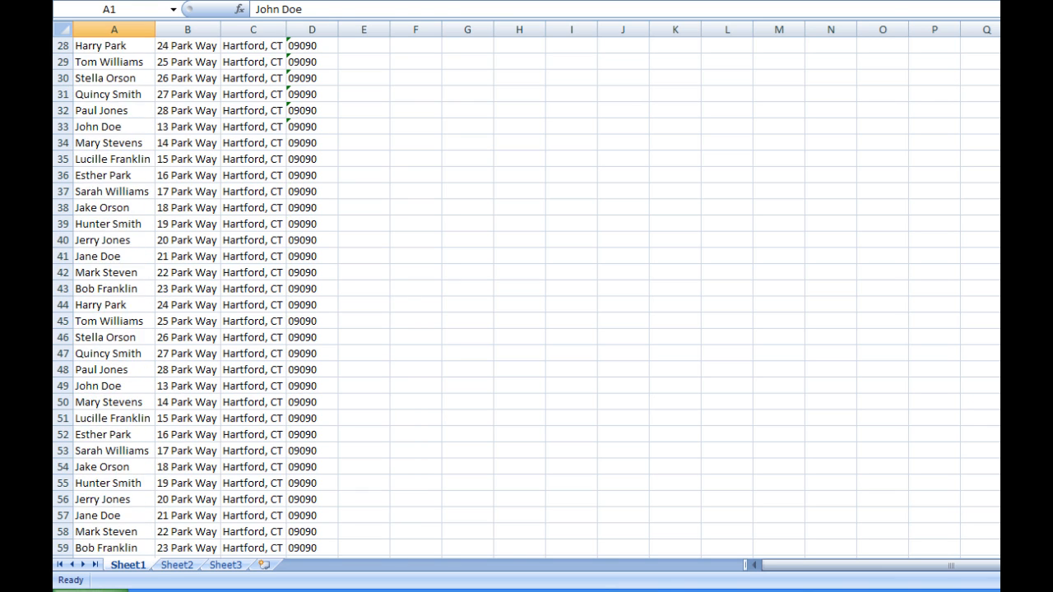
scroll(down, 3)
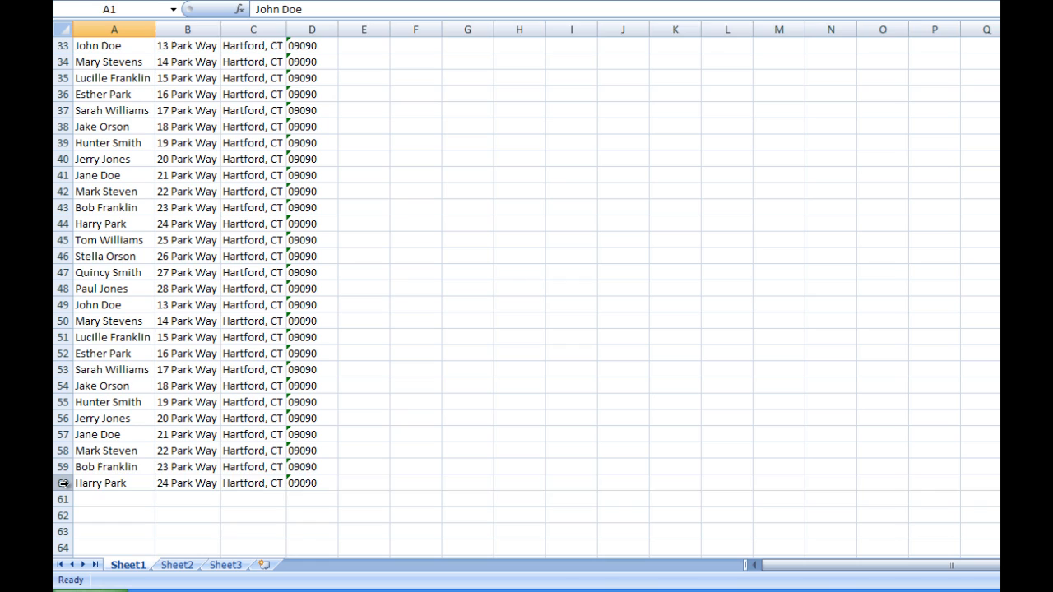
click(114, 483)
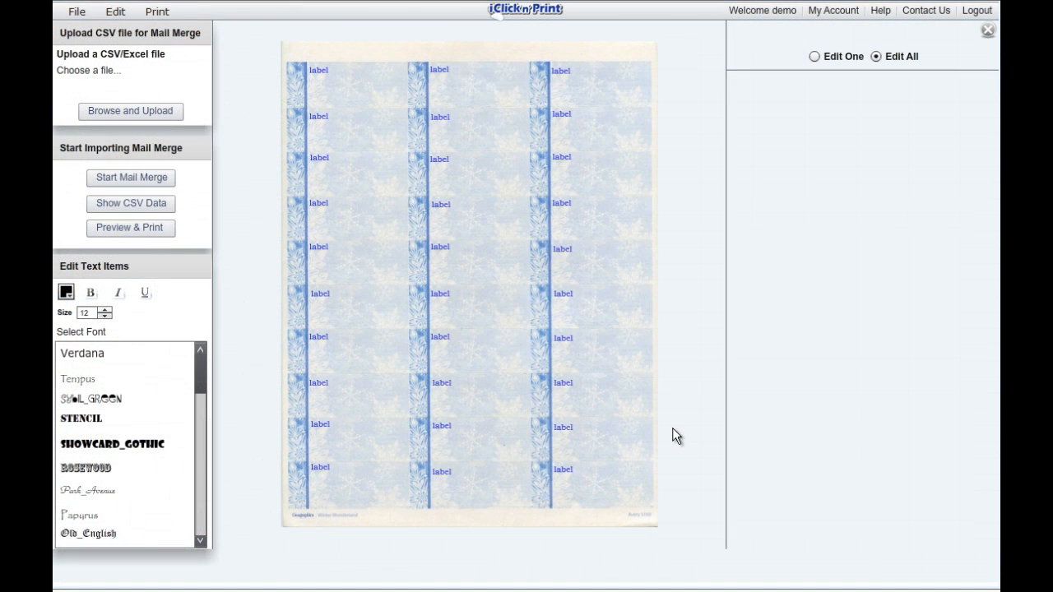
Upload the Excel address spreadsheet for merging into the winter labels.
click(130, 111)
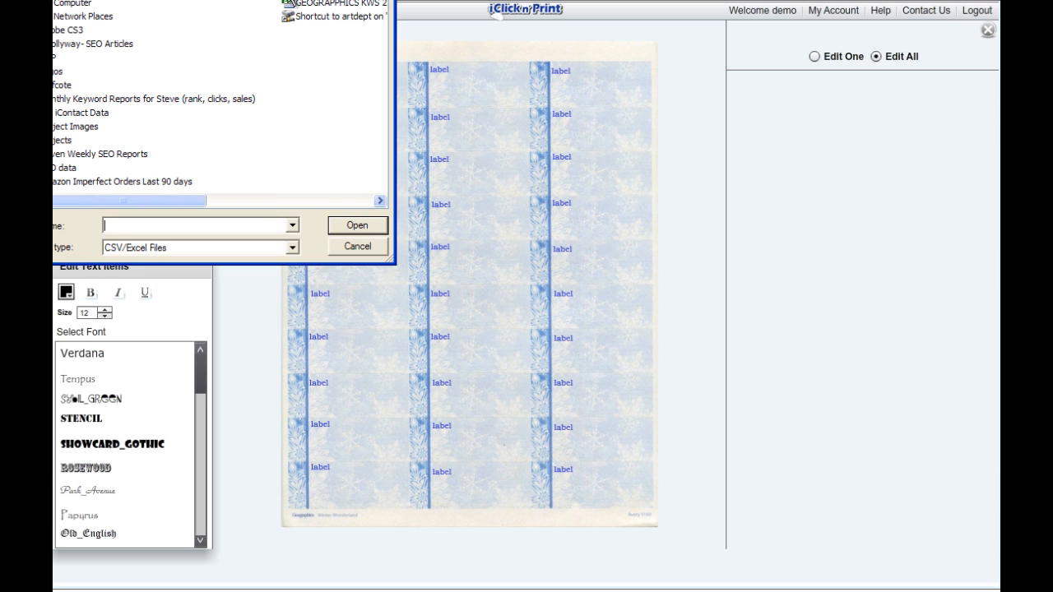
click(356, 225)
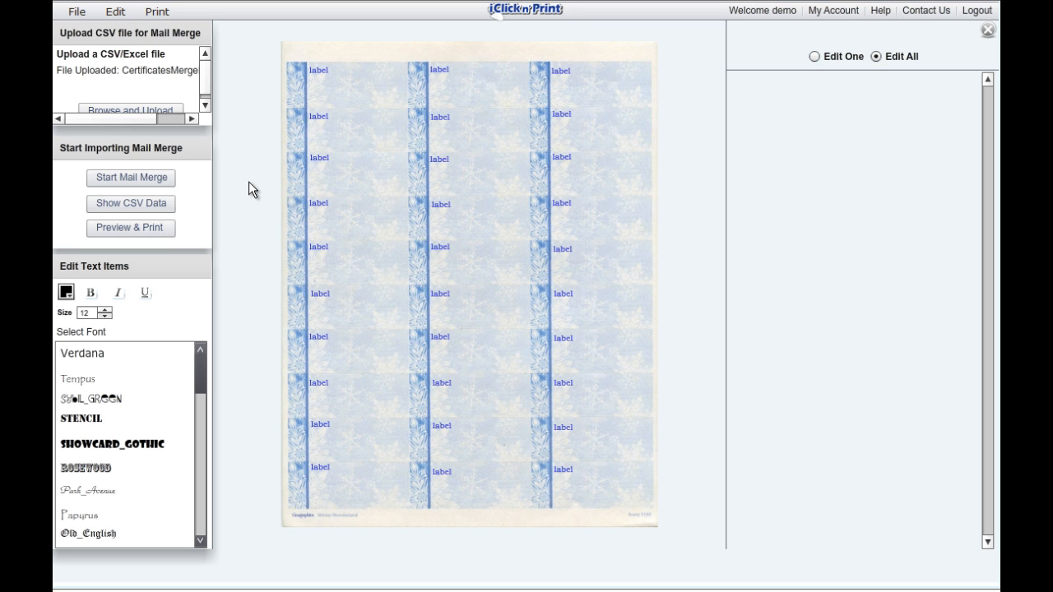
click(319, 69)
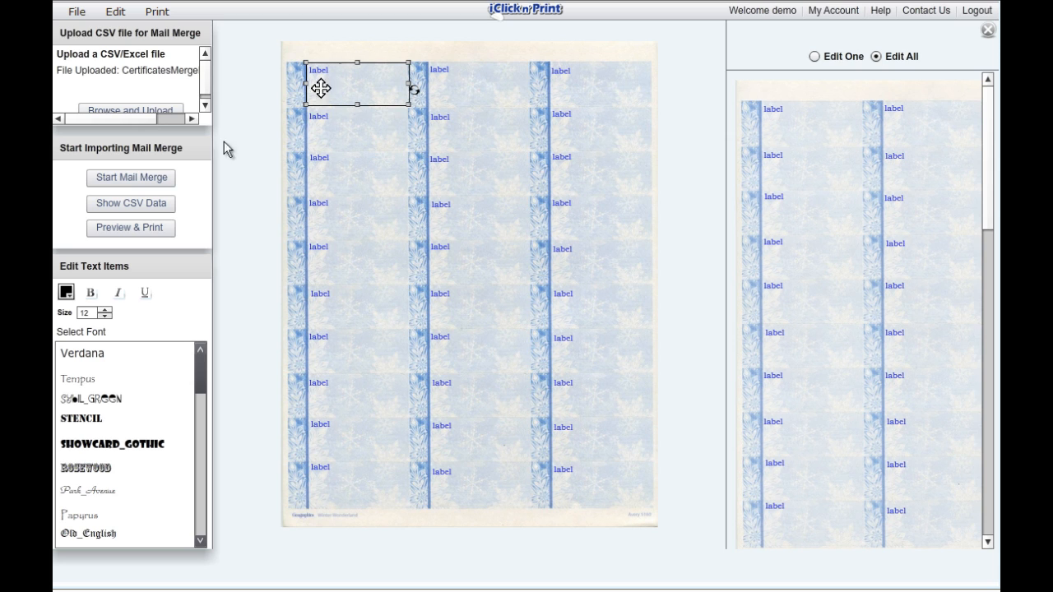
Merge the name, street, city and ZIP columns into all labels.
click(131, 177)
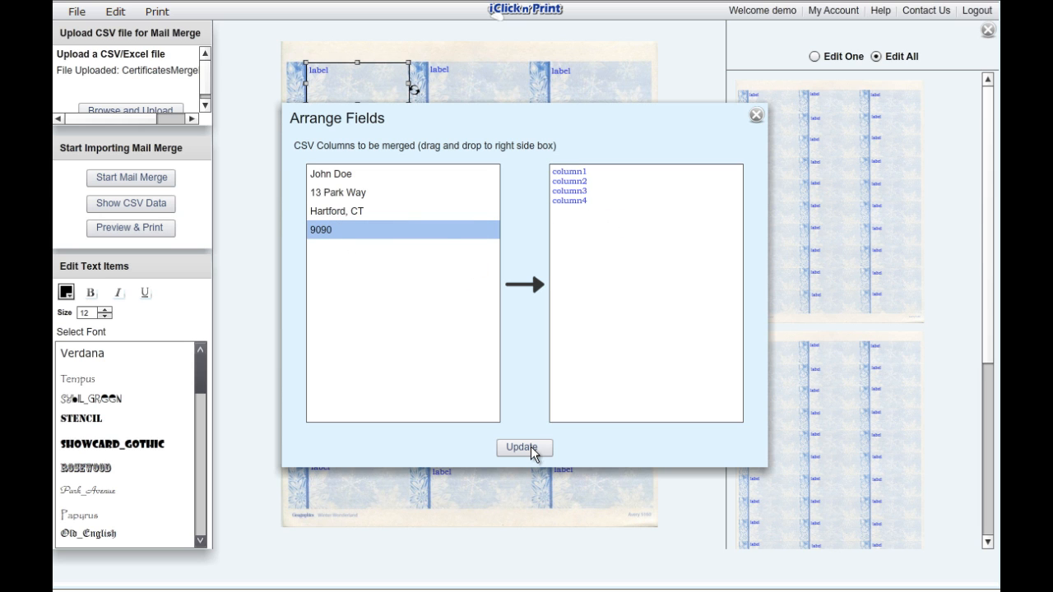
click(523, 447)
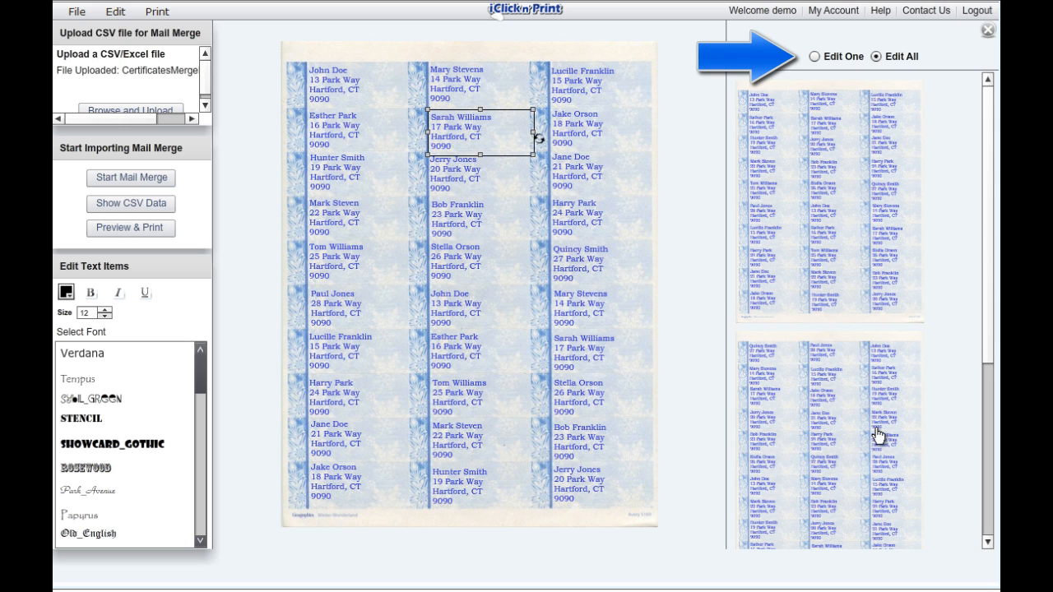
mouse_move(757, 176)
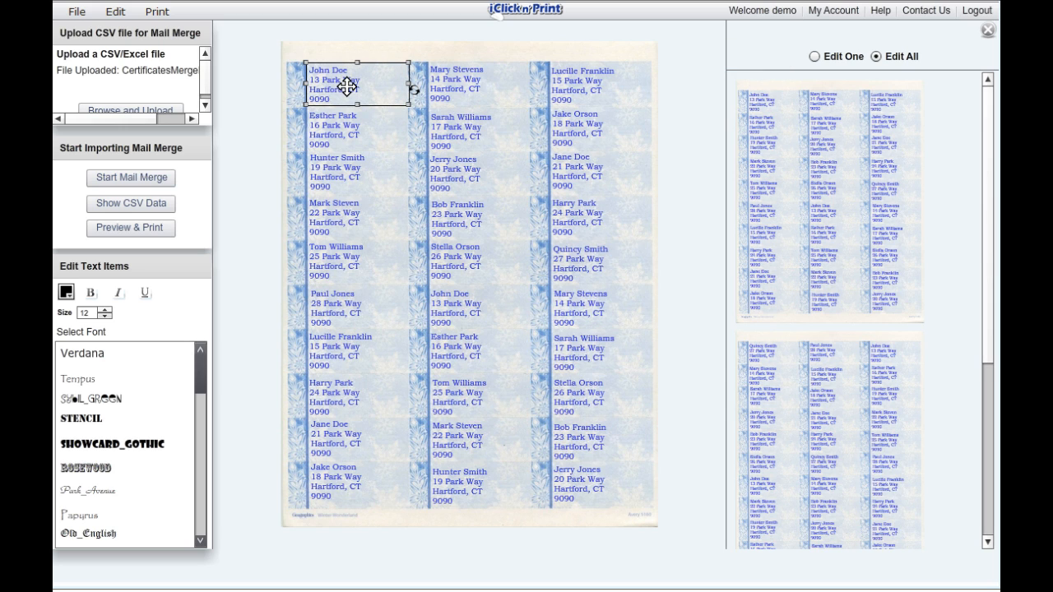
mouse_move(277, 229)
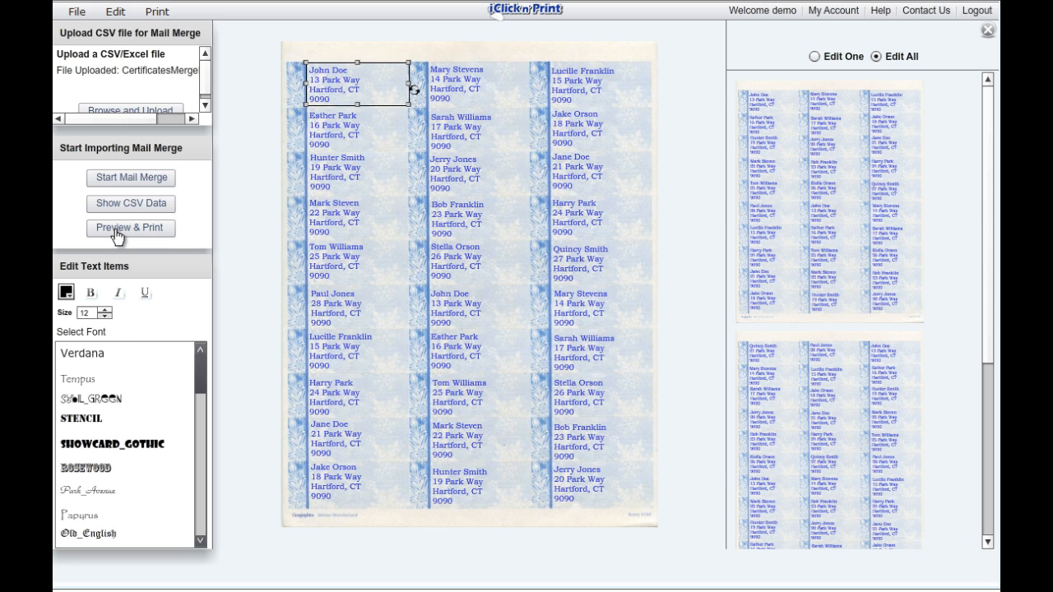
Preview the merged labels, enlarge the name line to size 13, and preview again.
click(129, 228)
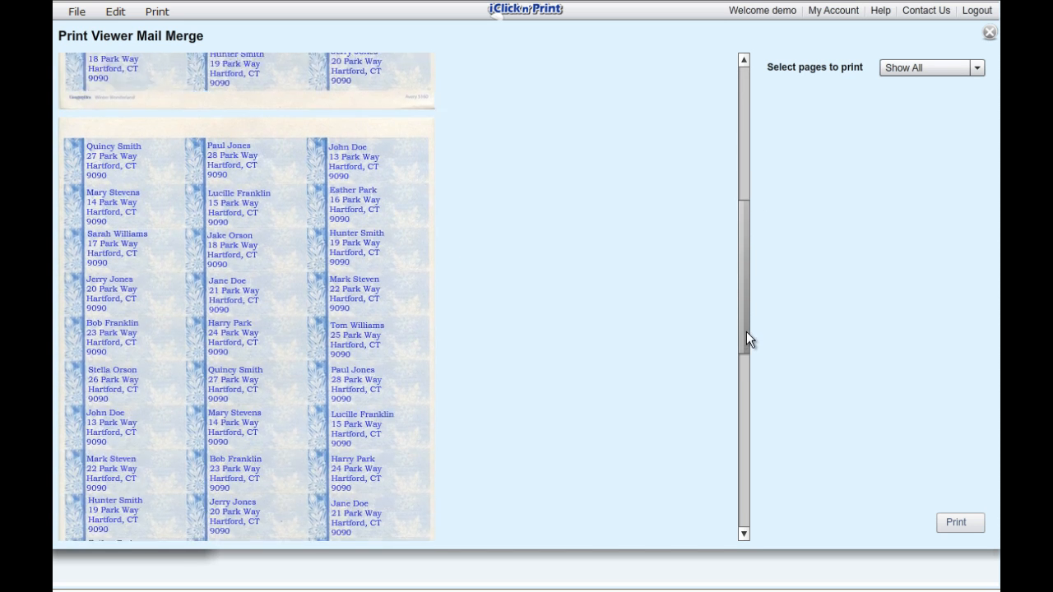
scroll(down, 3)
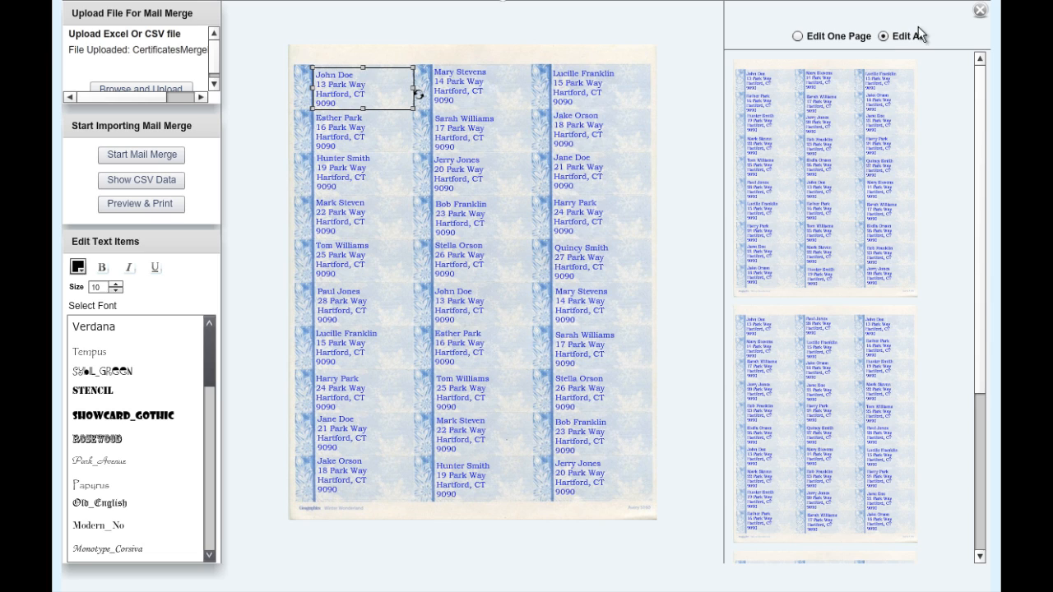
mouse_move(503, 134)
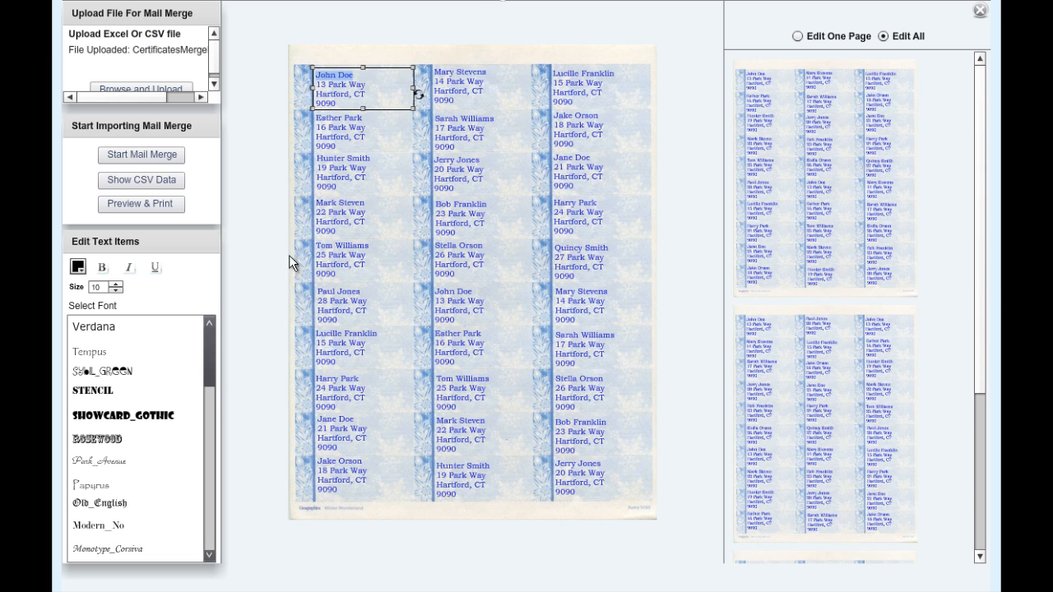
click(114, 283)
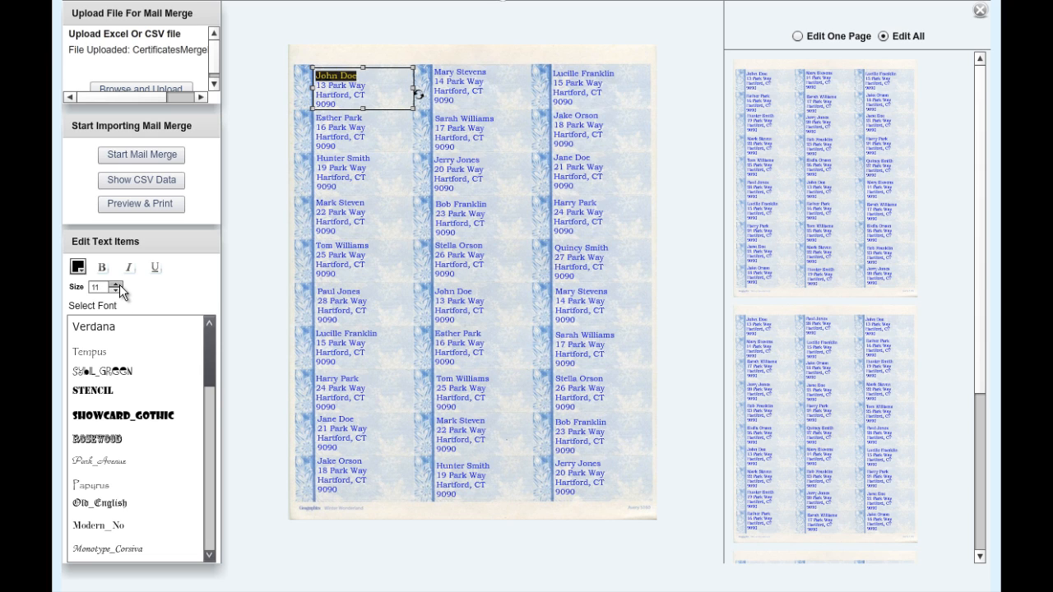
click(114, 283)
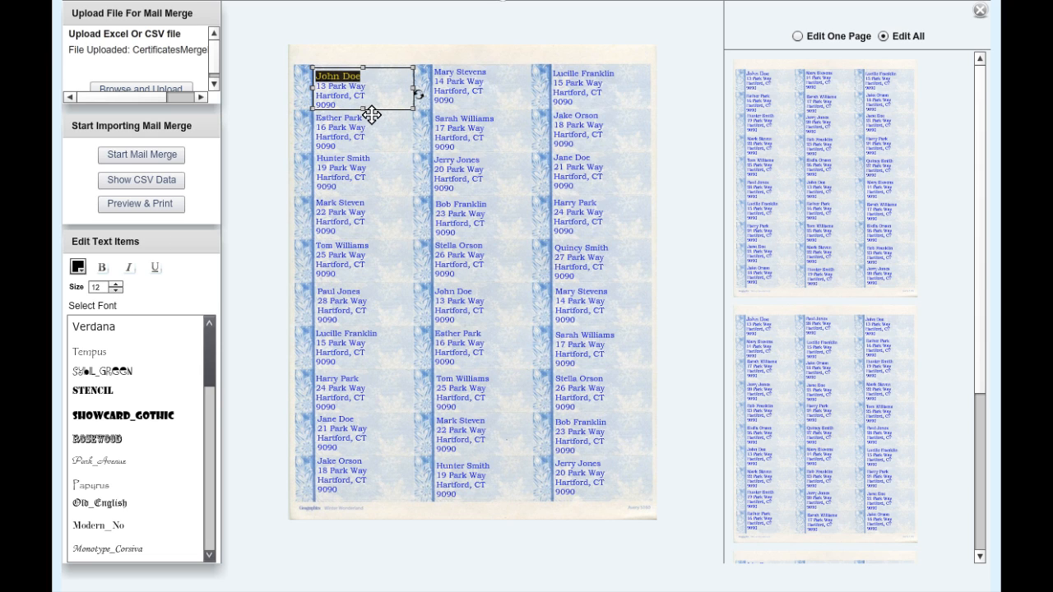
click(481, 86)
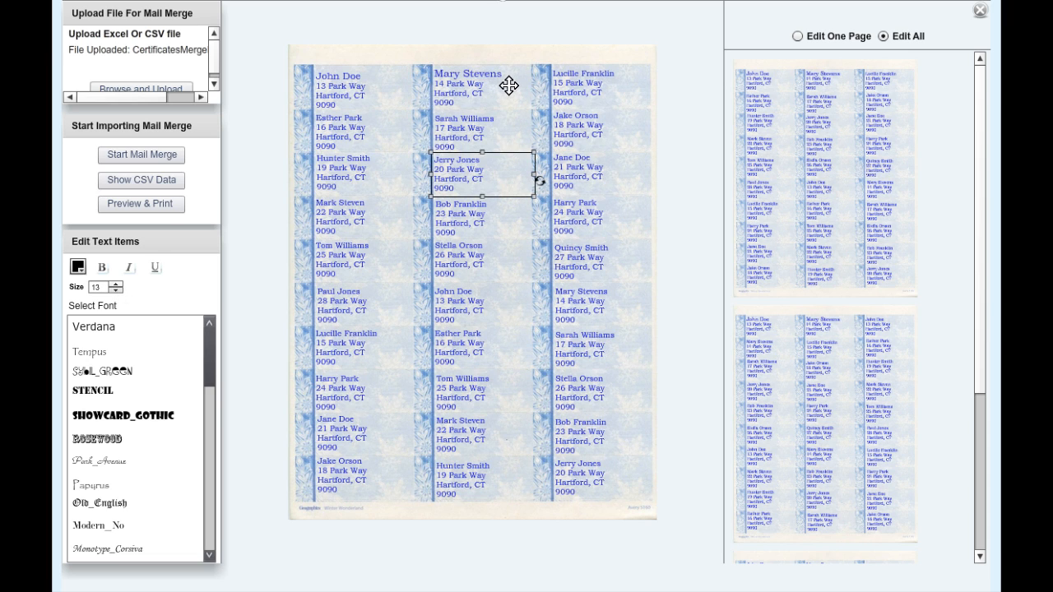
click(467, 85)
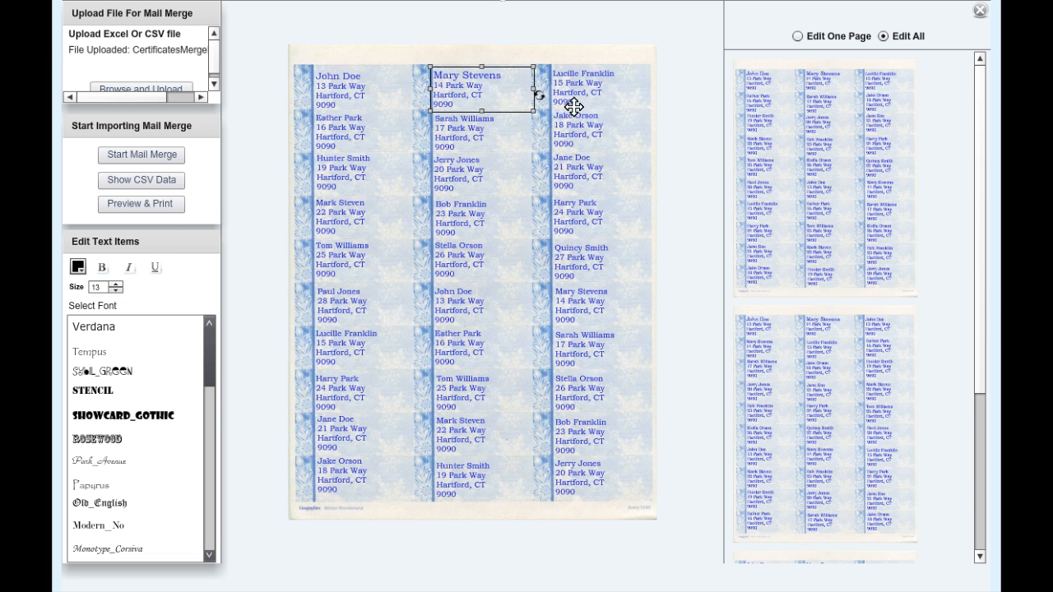
click(584, 86)
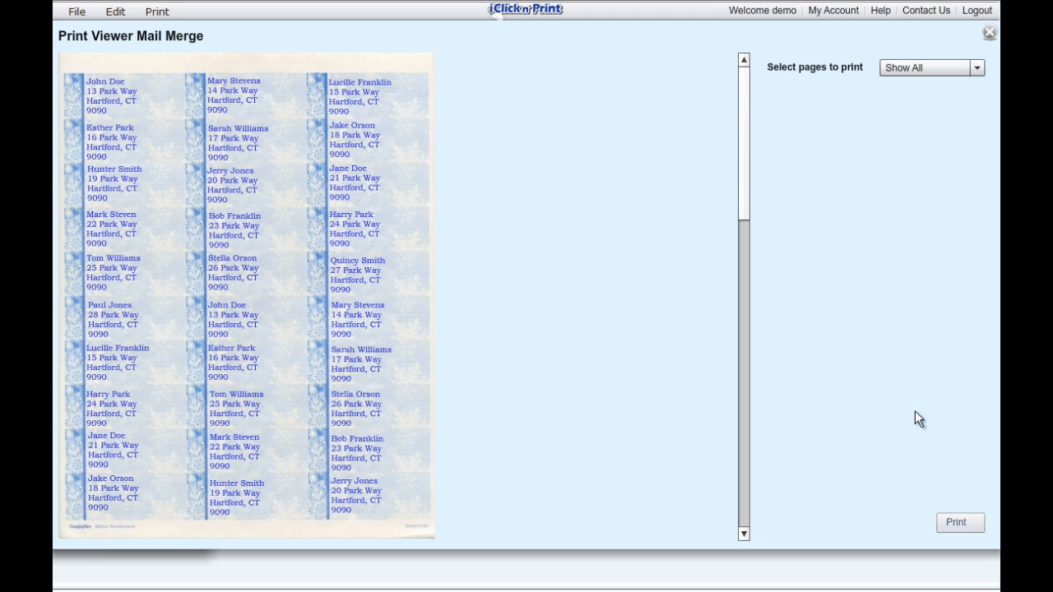
Print the label sheet after reviewing the Letter-size portrait printer preferences.
click(958, 522)
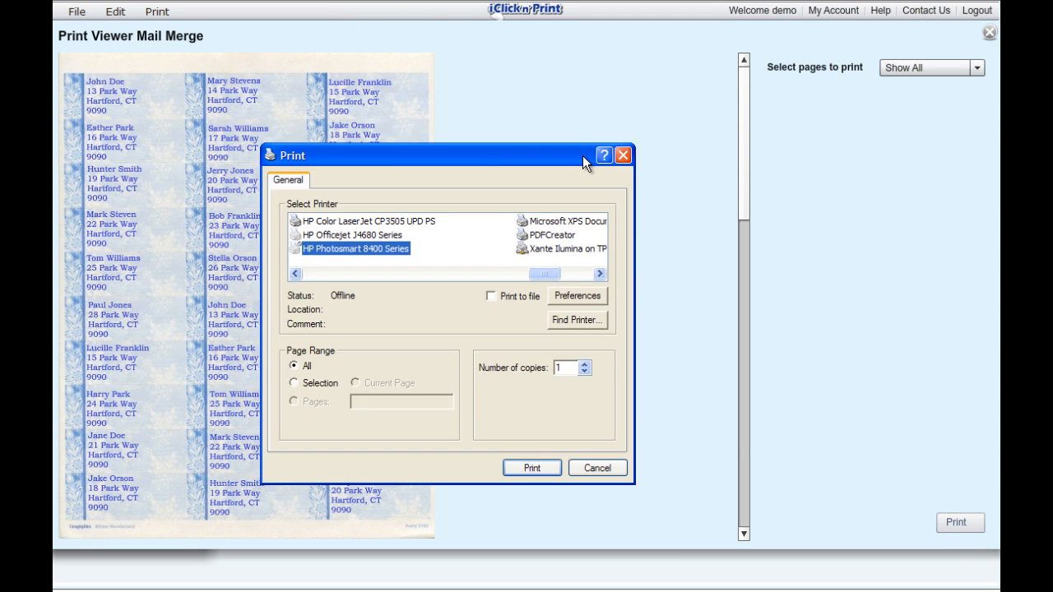
click(577, 295)
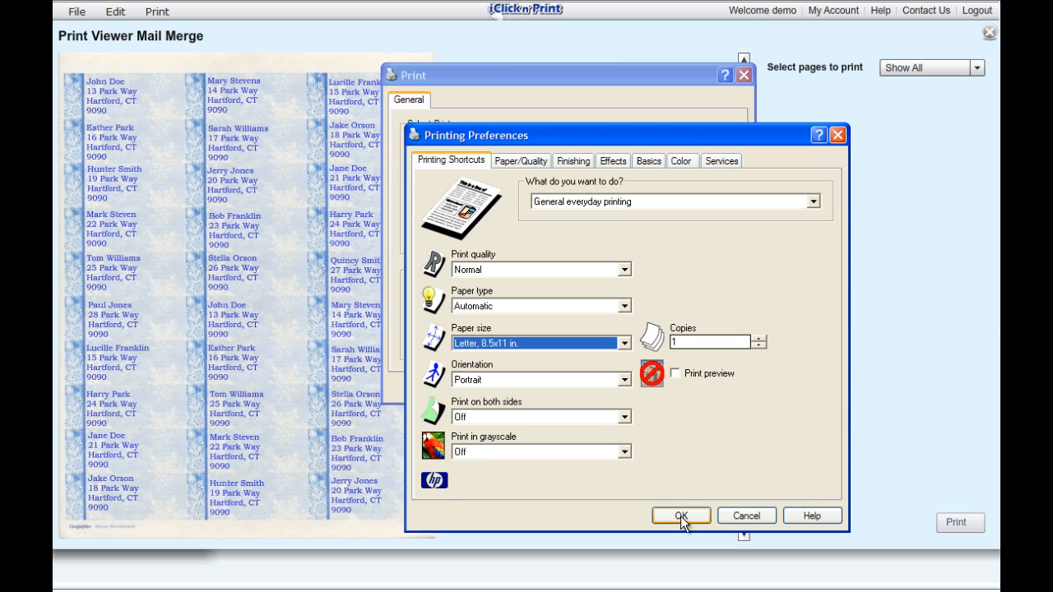
click(680, 516)
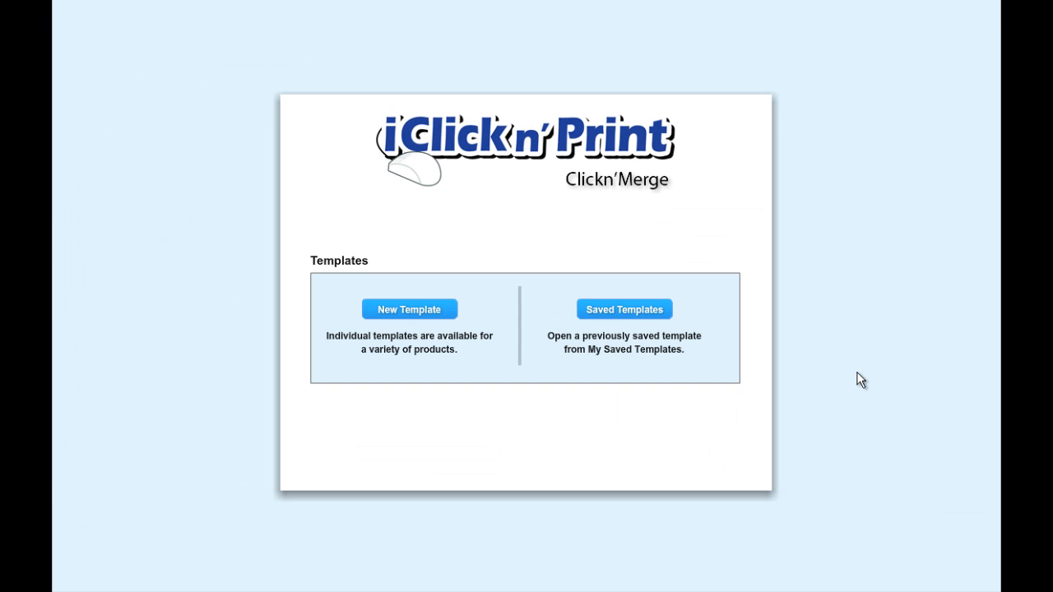